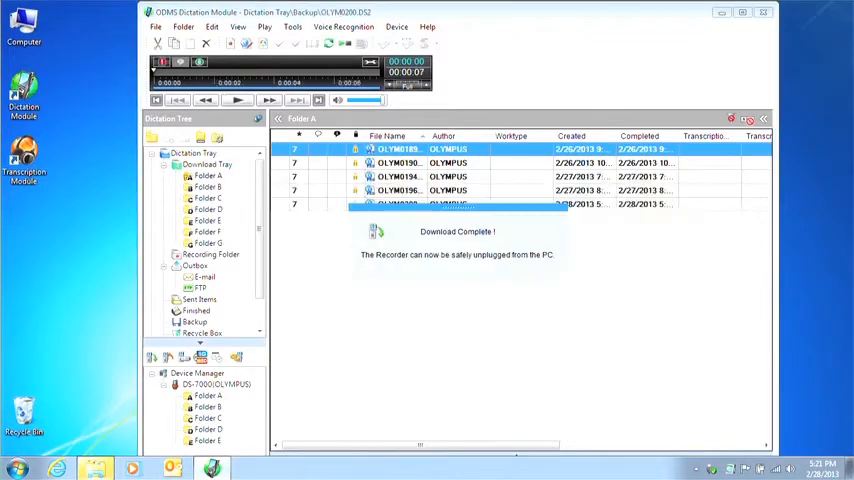
Step: Dismiss the Download Complete notice once the recorder files finish downloading
{"action": "left_click", "coordinate": [764, 12]}
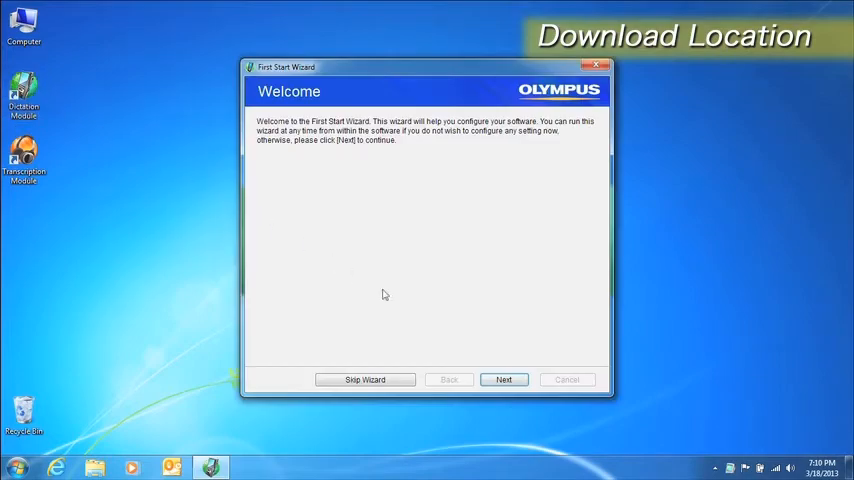
Step: Keep user name OLYMPUS and store dictations in Documents\Olympus_Dictations in the First Start Wizard
{"action": "left_click", "coordinate": [504, 380]}
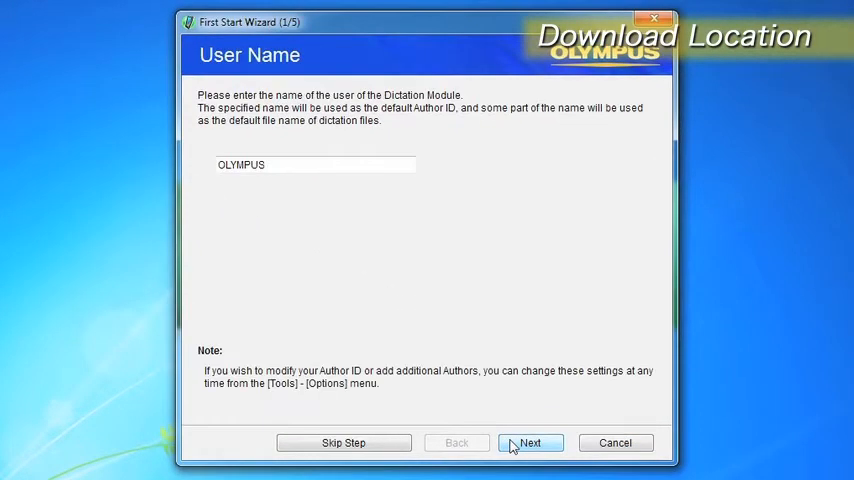
{"action": "left_click", "coordinate": [532, 442]}
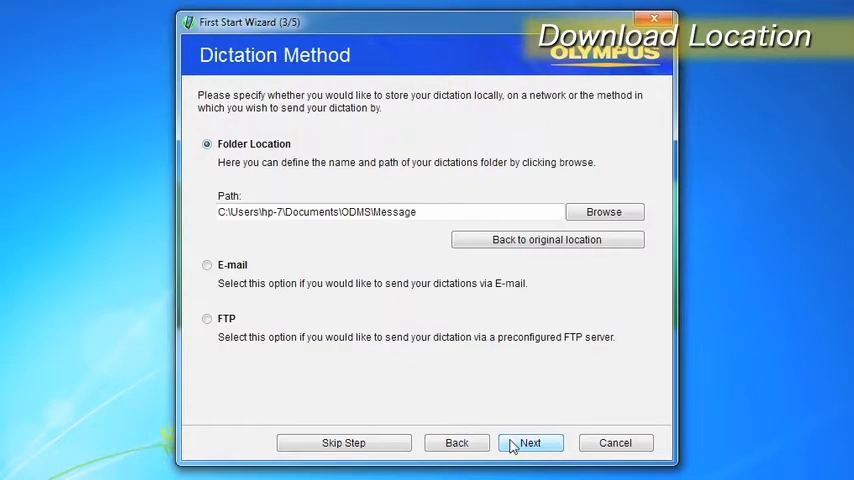
{"action": "mouse_move", "coordinate": [604, 212]}
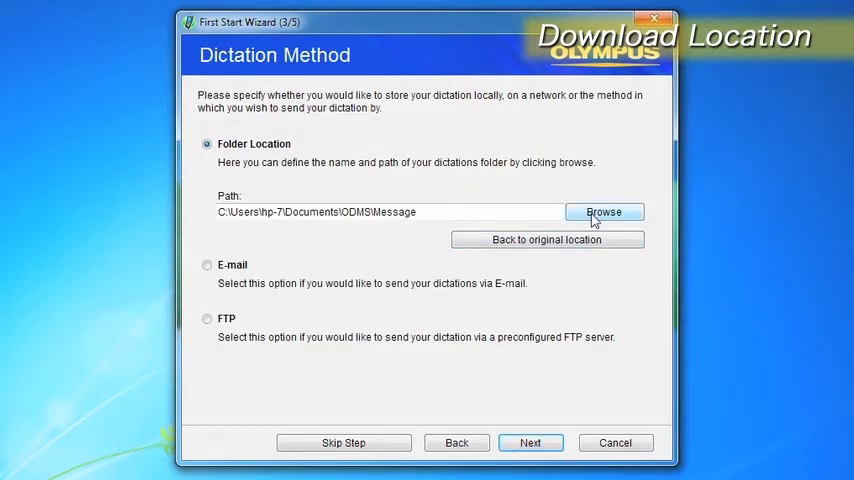
{"action": "left_click", "coordinate": [604, 212]}
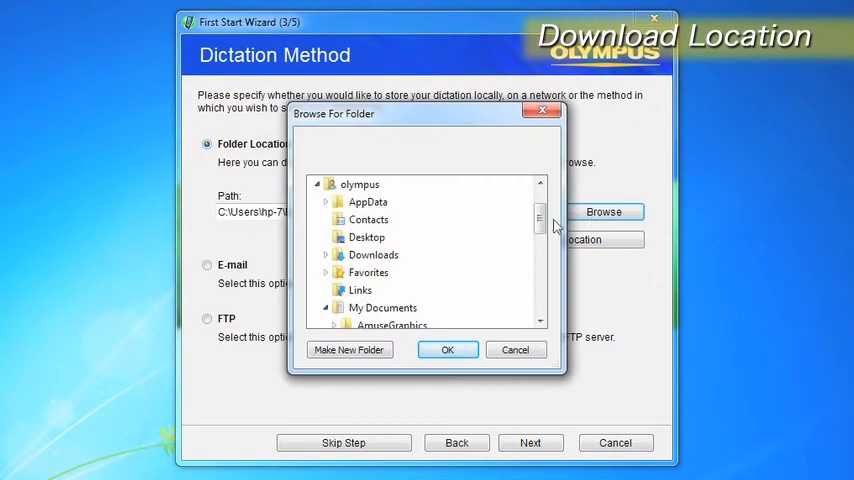
{"action": "scroll", "scroll_direction": "down", "scroll_amount": 3}
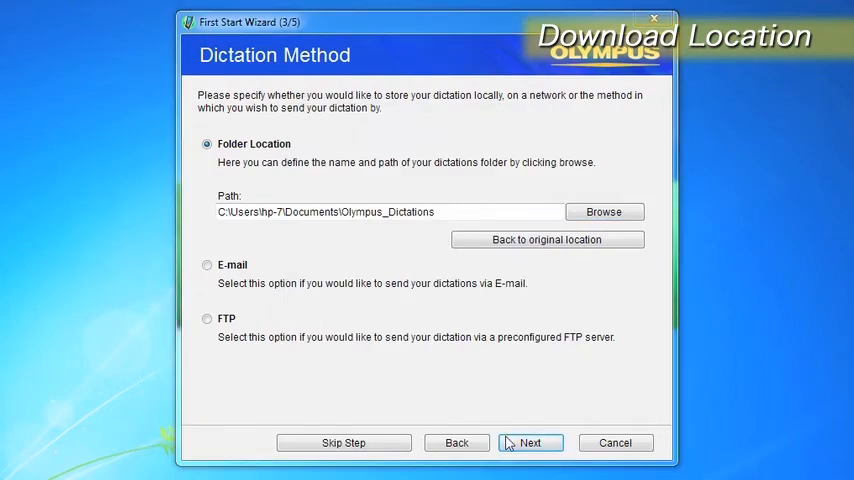
{"action": "left_click", "coordinate": [530, 442]}
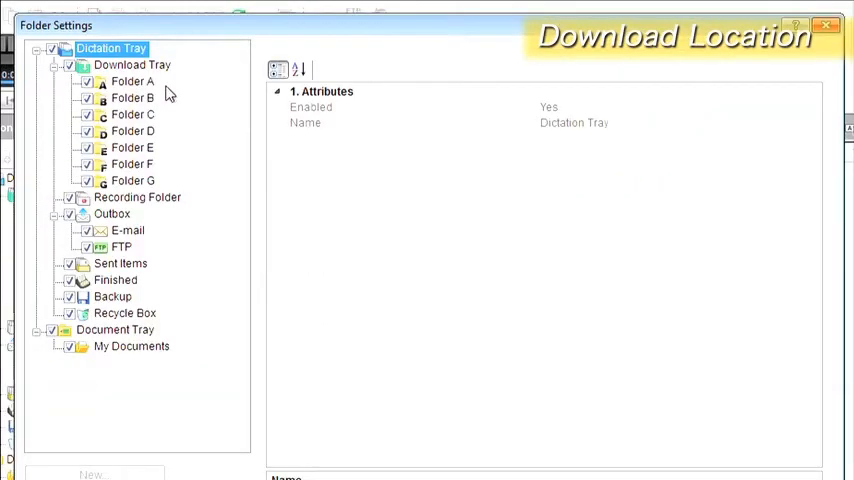
Step: Set Folder A to Auto Download Yes and turn on its encryption setting
{"action": "left_click", "coordinate": [132, 80]}
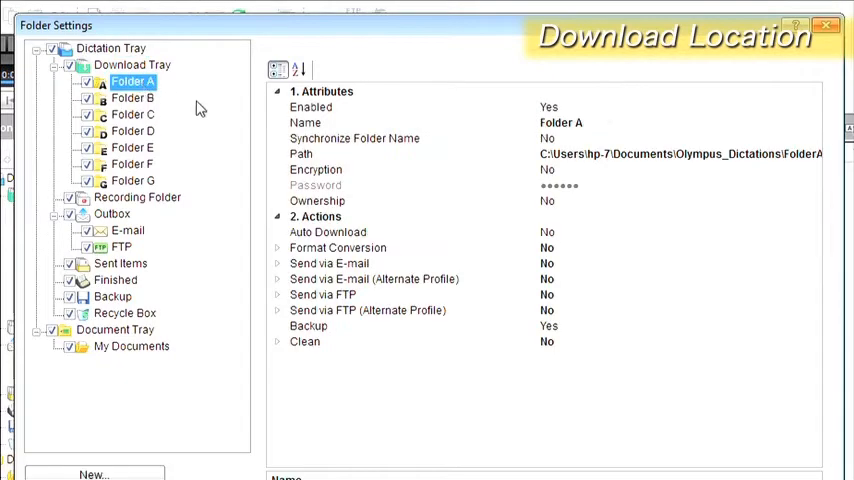
{"action": "left_click", "coordinate": [328, 232]}
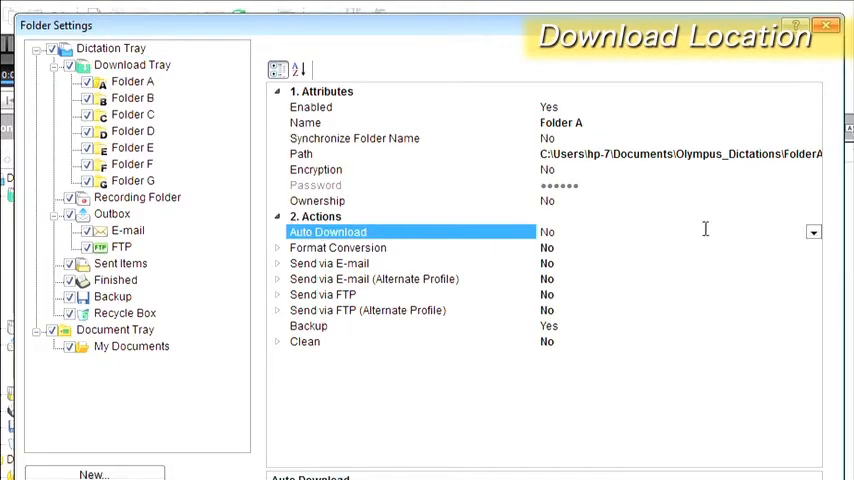
{"action": "left_click", "coordinate": [812, 232]}
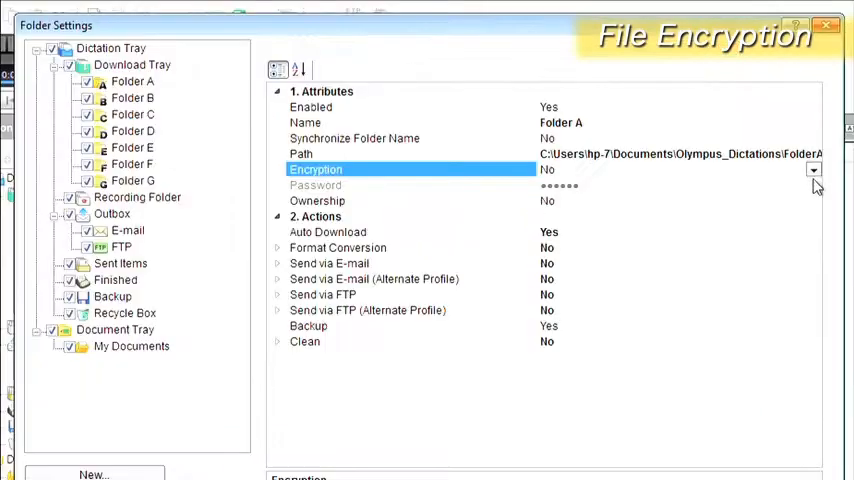
{"action": "left_click", "coordinate": [812, 168]}
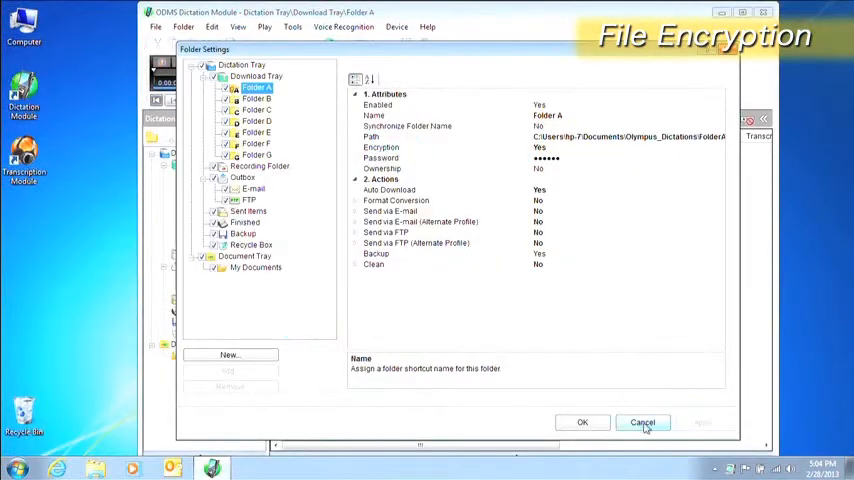
Step: Save the Folder A settings and check FolderA exists under Olympus_Dictations in Explorer
{"action": "left_click", "coordinate": [644, 420]}
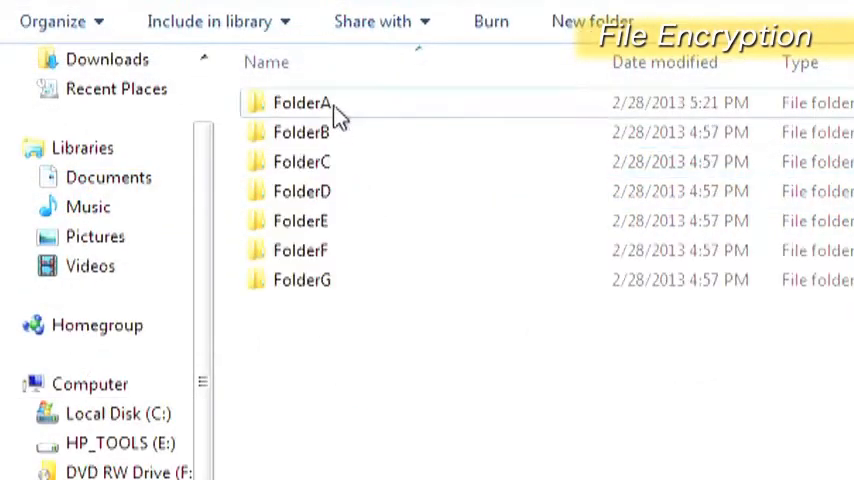
{"action": "double_click", "coordinate": [300, 102]}
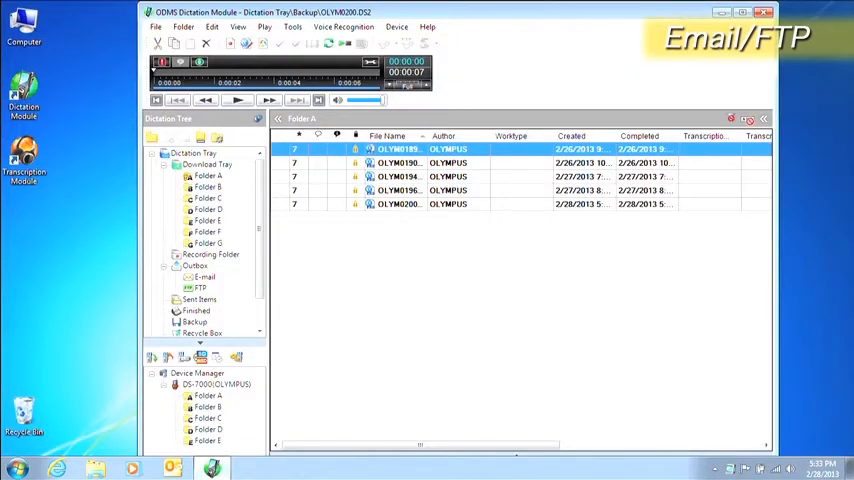
Step: Add a new e-mail sending profile using Microsoft Outlook in Options > E-mail/FTP
{"action": "left_click", "coordinate": [292, 28]}
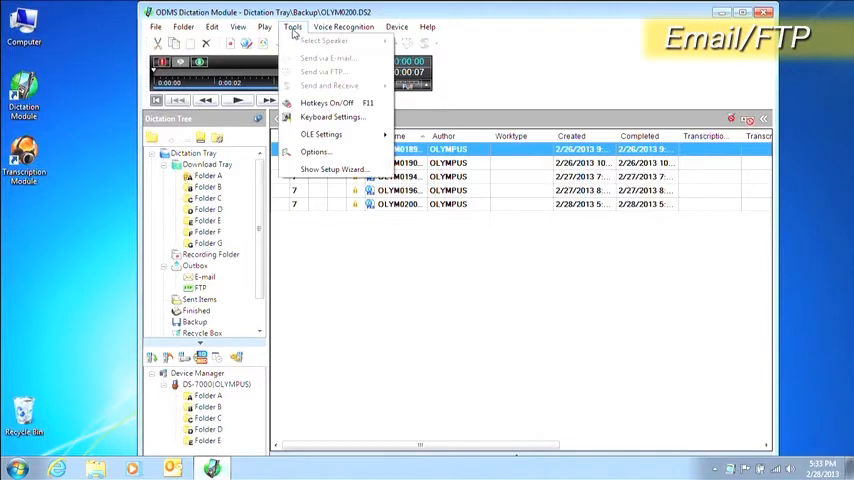
{"action": "left_click", "coordinate": [316, 152]}
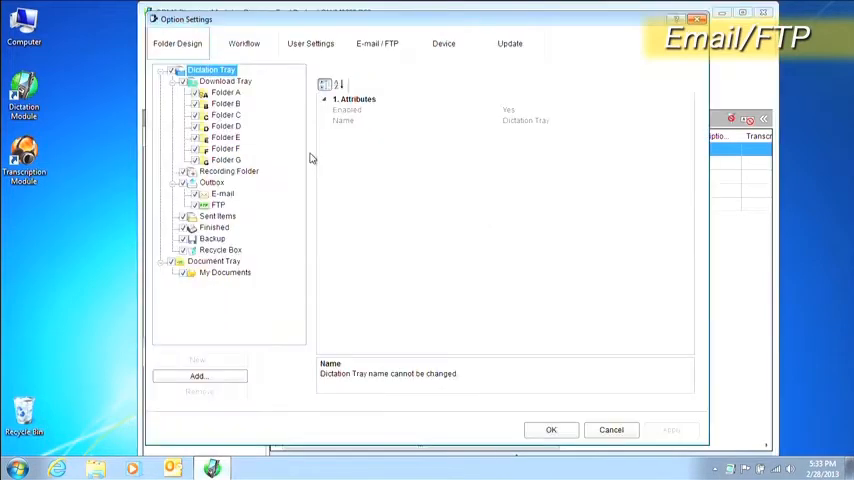
{"action": "left_click", "coordinate": [376, 44]}
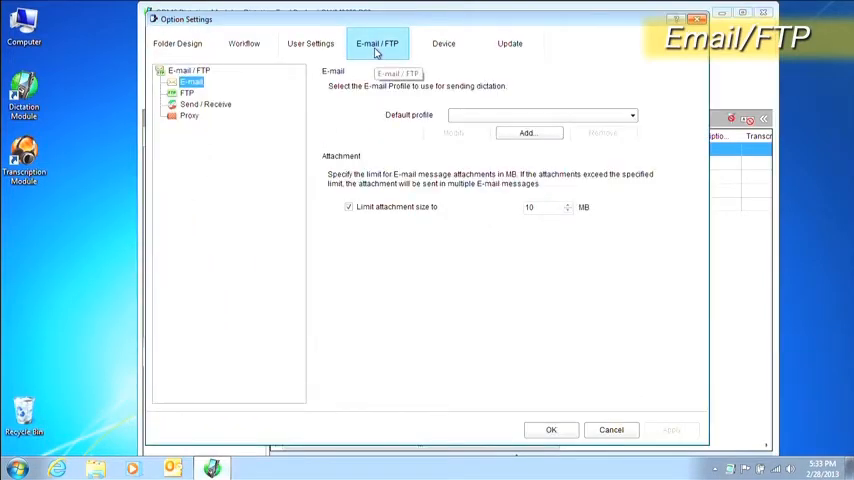
{"action": "left_click", "coordinate": [528, 132]}
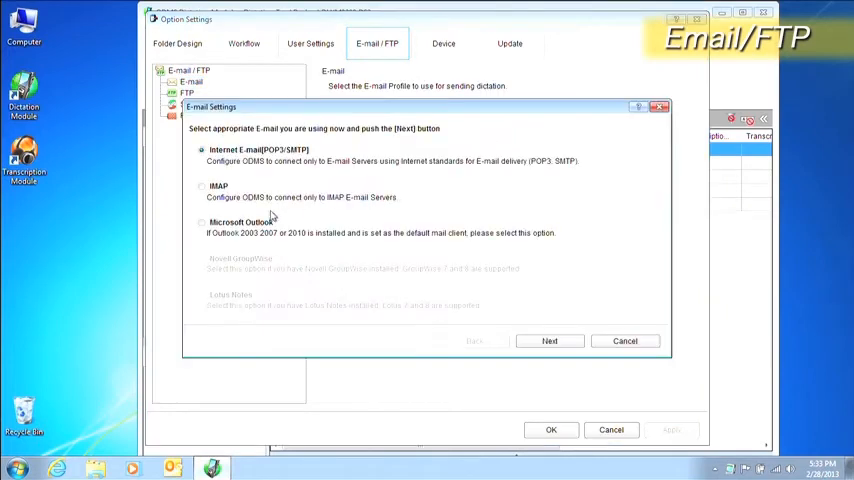
{"action": "left_click", "coordinate": [202, 222]}
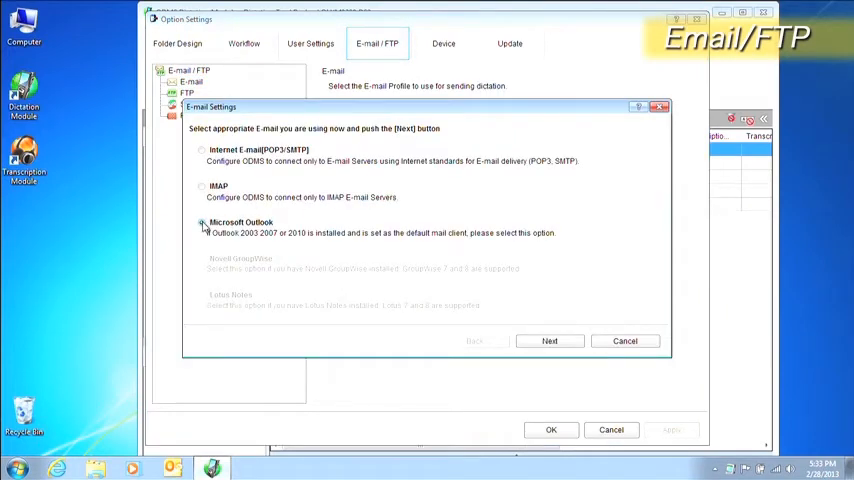
{"action": "left_click", "coordinate": [548, 340]}
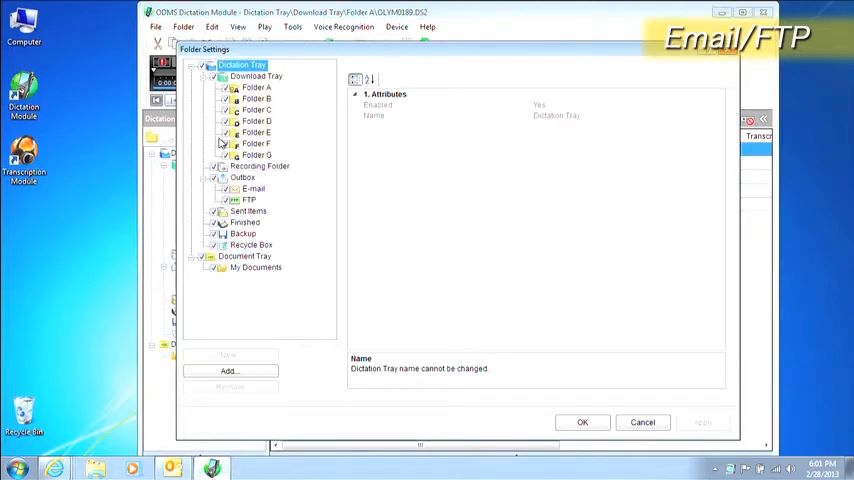
Step: Give Folder A an e-mail destination with subject 'please transcript' and a request message
{"action": "left_click", "coordinate": [254, 88]}
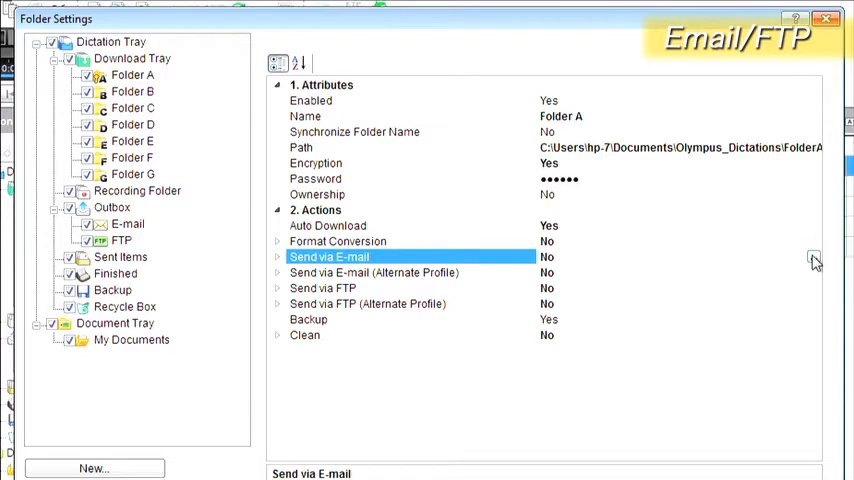
{"action": "double_click", "coordinate": [328, 256]}
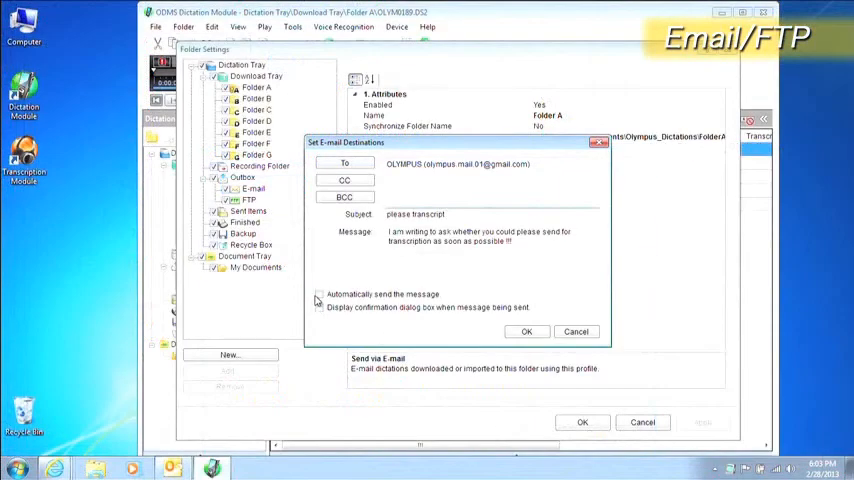
{"action": "left_click", "coordinate": [526, 332]}
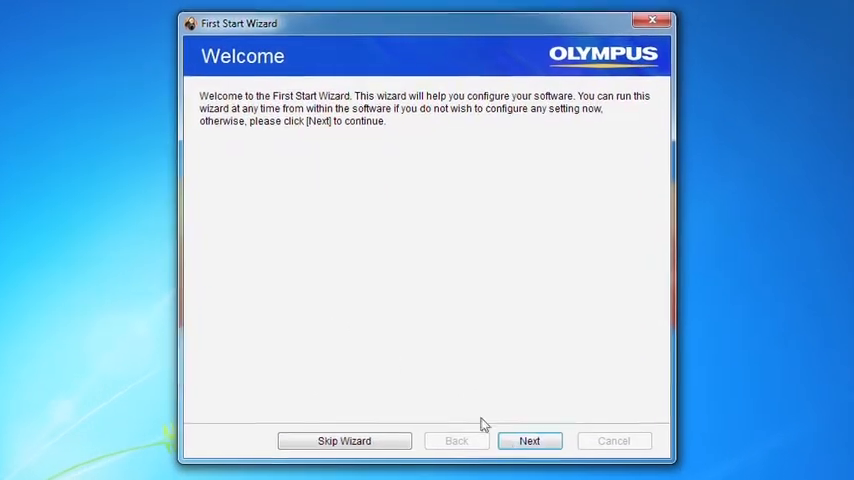
Step: Point the Transcription Module setup at the Olympus_Dictations folder inside Documents
{"action": "left_click", "coordinate": [528, 440]}
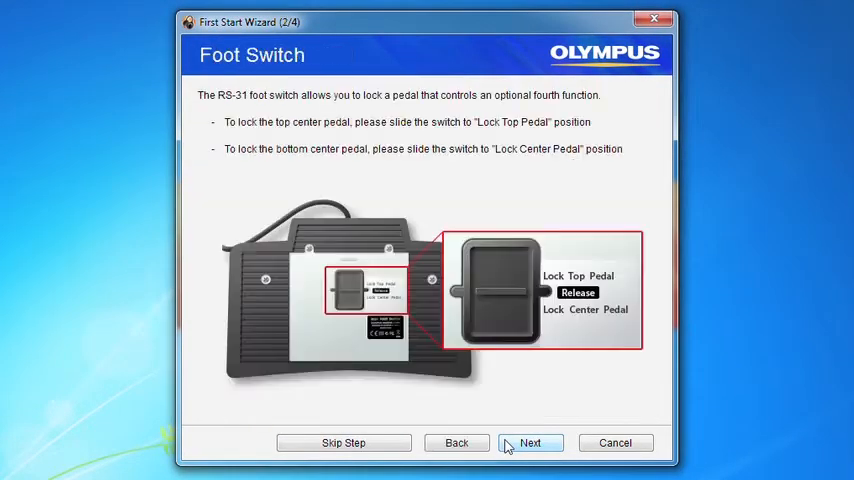
{"action": "left_click", "coordinate": [530, 442]}
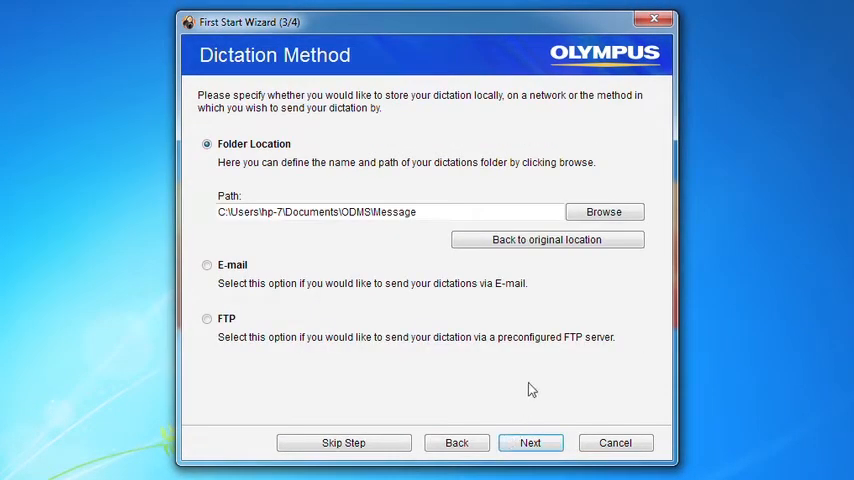
{"action": "left_click", "coordinate": [604, 212]}
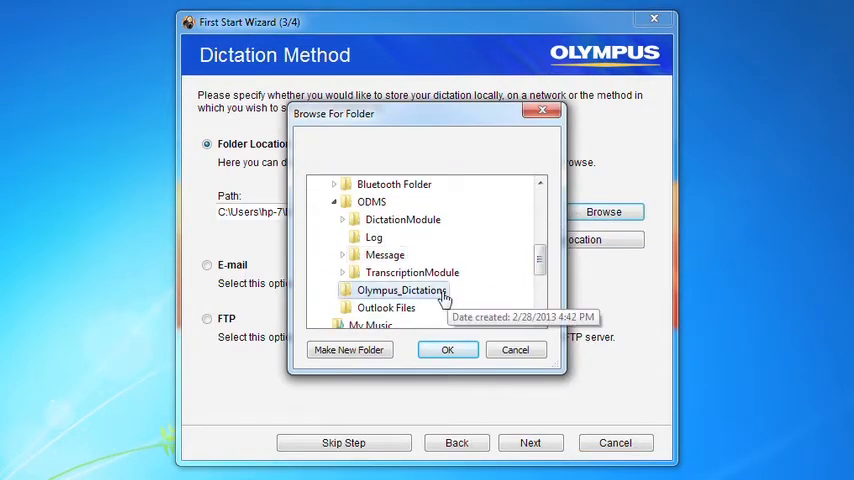
{"action": "left_click", "coordinate": [448, 348]}
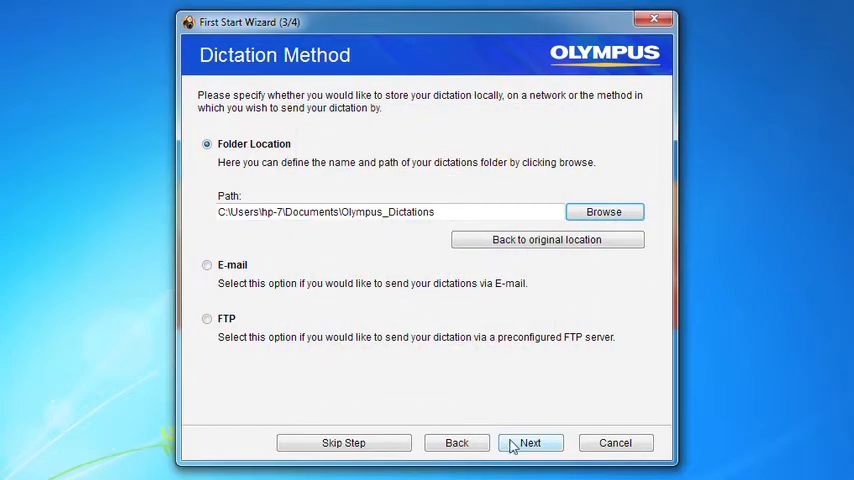
{"action": "left_click", "coordinate": [530, 442]}
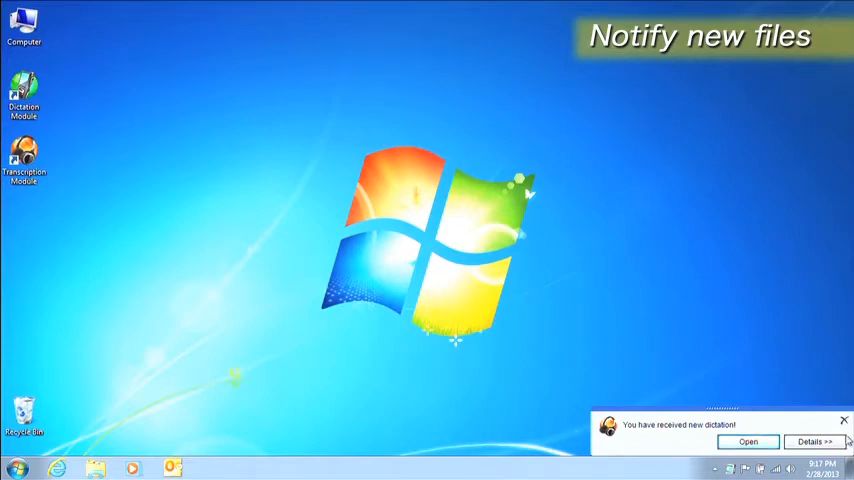
Step: Expand the new-dictation notice to list the five OLYMPUS files and open them
{"action": "left_click", "coordinate": [812, 440]}
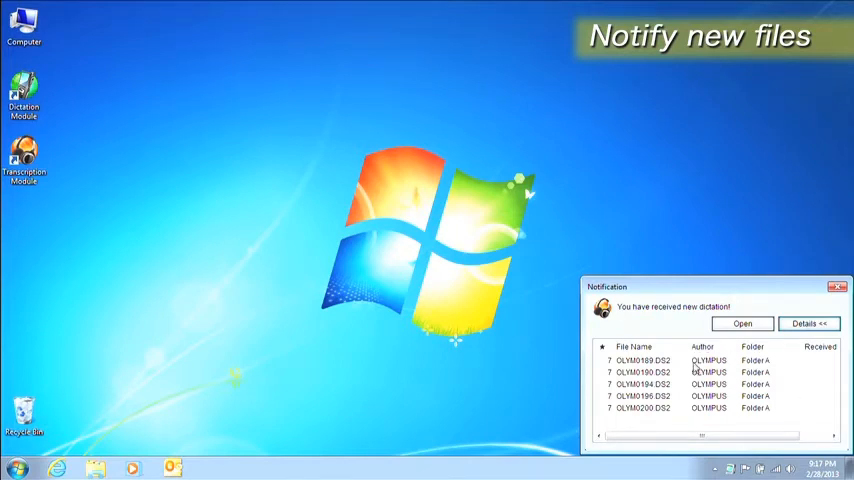
{"action": "left_click", "coordinate": [740, 324]}
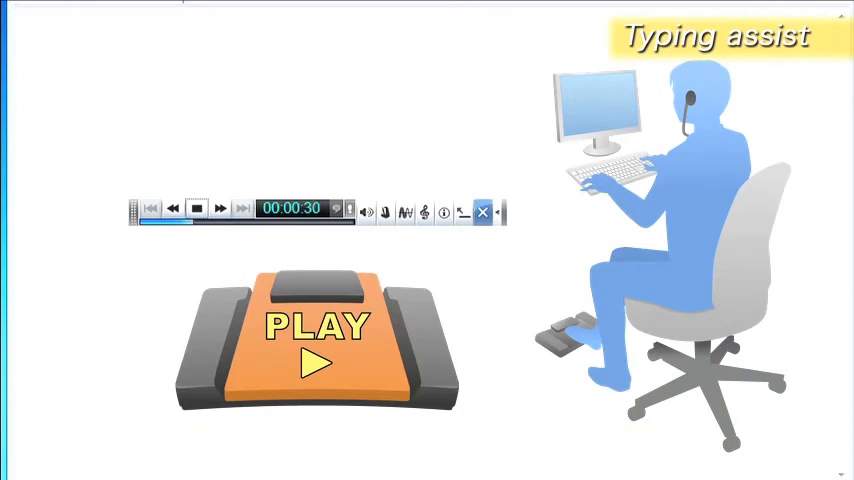
Step: Show the received OLYMPUS dictations in Download Tray > Folder A of the main window
{"action": "left_click", "coordinate": [172, 208]}
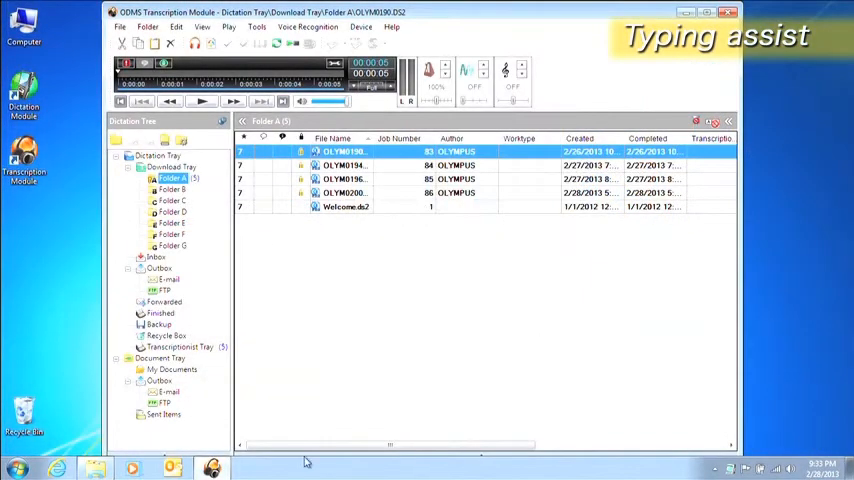
Step: Assign FINISH TRANSCRIPTION to the foot pedal's TOP button in Options > Device and save
{"action": "left_click", "coordinate": [256, 26]}
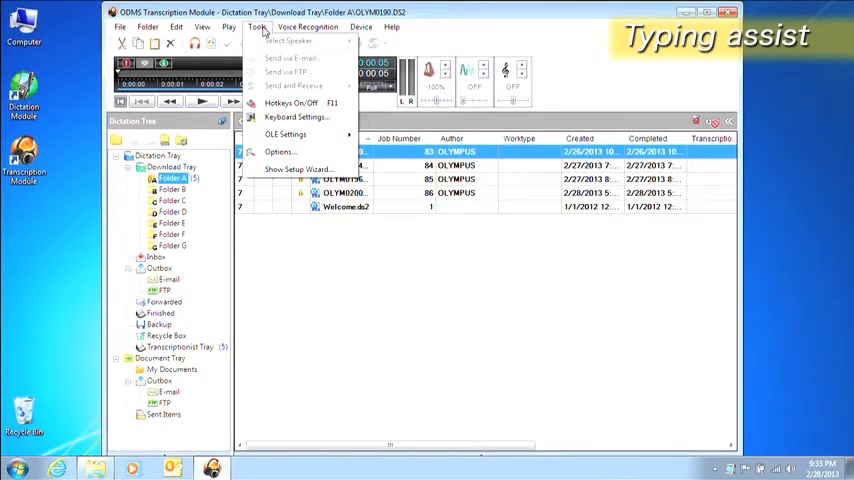
{"action": "left_click", "coordinate": [280, 152]}
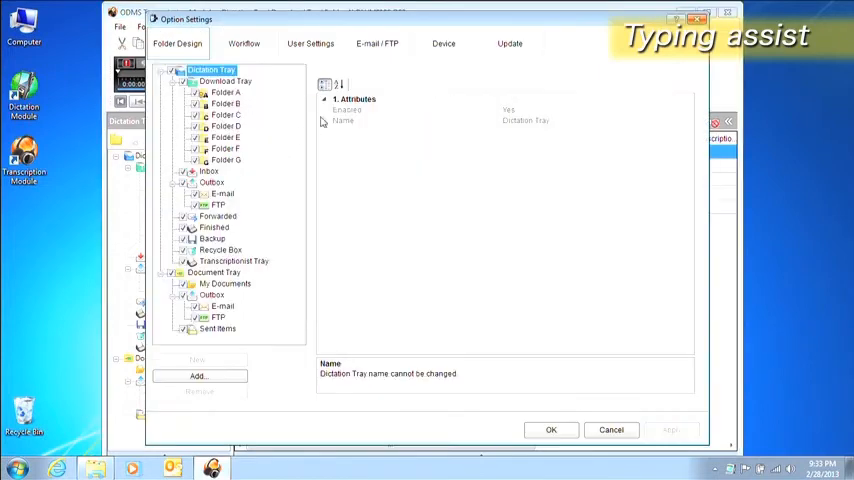
{"action": "left_click", "coordinate": [444, 44]}
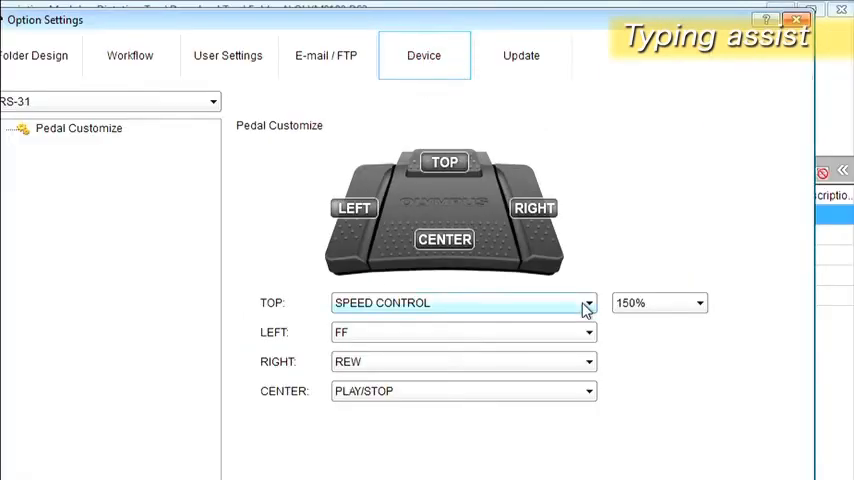
{"action": "left_click", "coordinate": [588, 302]}
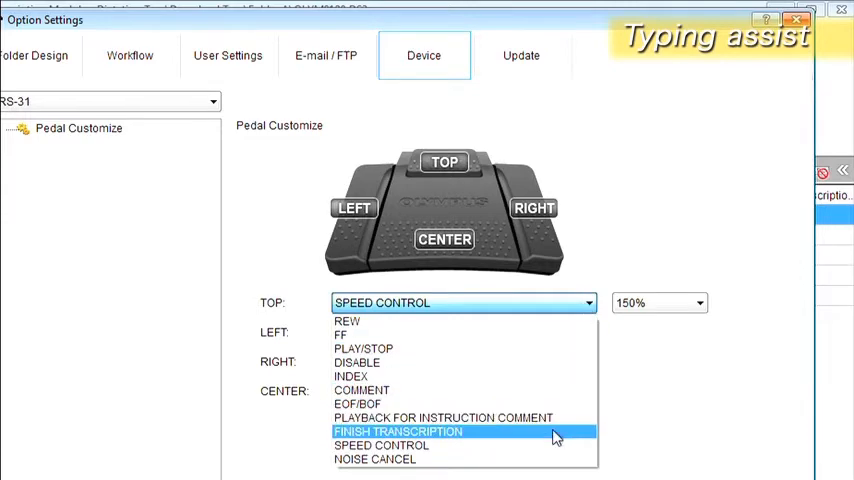
{"action": "left_click", "coordinate": [398, 432]}
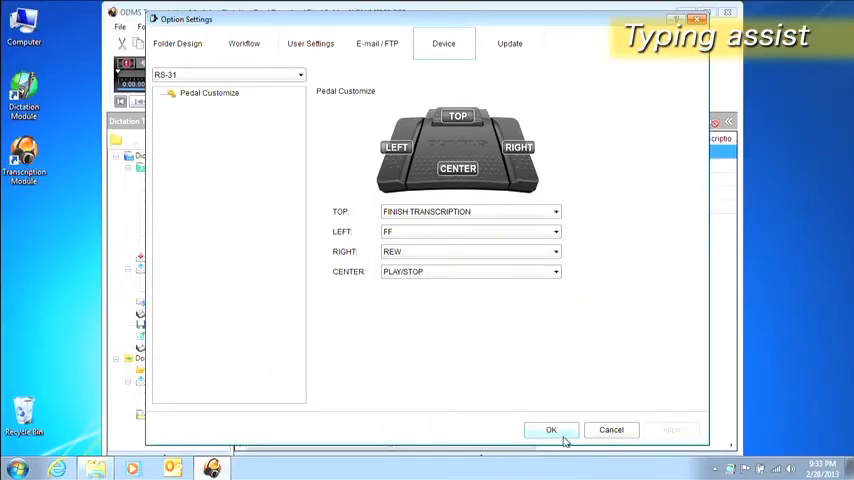
{"action": "left_click", "coordinate": [550, 428]}
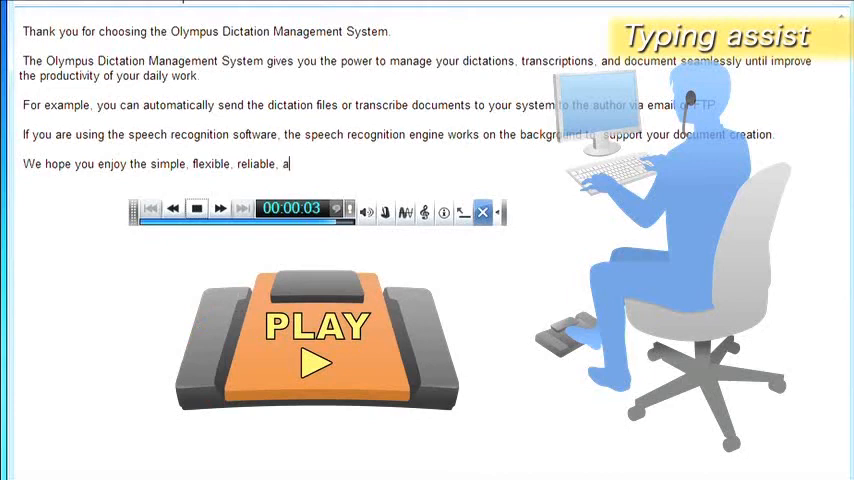
Step: Finish typing the closing sentence ending "and secure" and stop playback
{"action": "type", "text": "nd secure solution"}
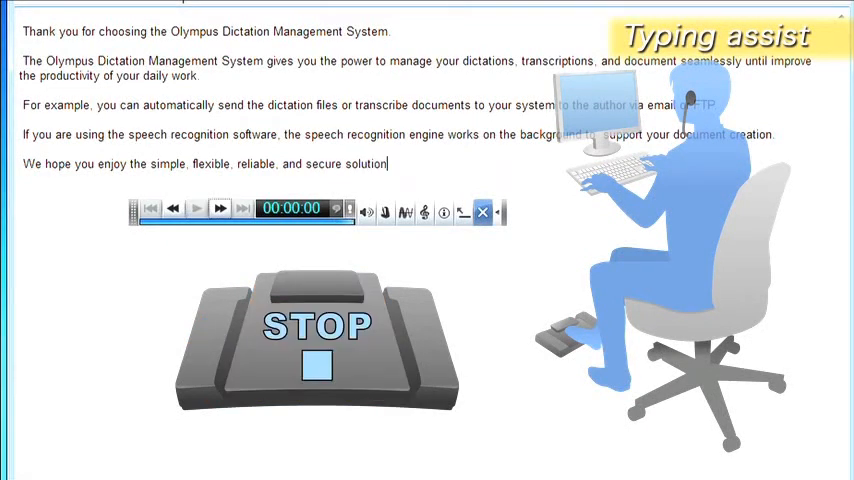
{"action": "type", "text": "from O"}
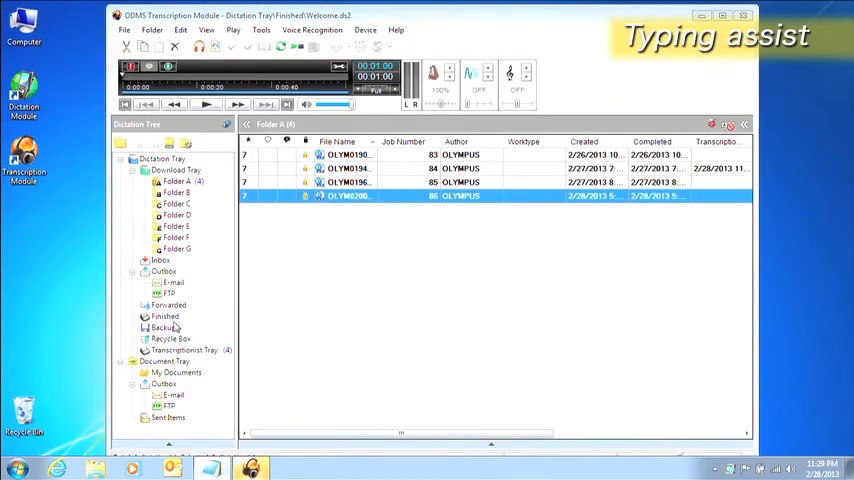
Step: Show the Finished folder and select the completed Welcome.ds2 dictation
{"action": "left_click", "coordinate": [164, 316]}
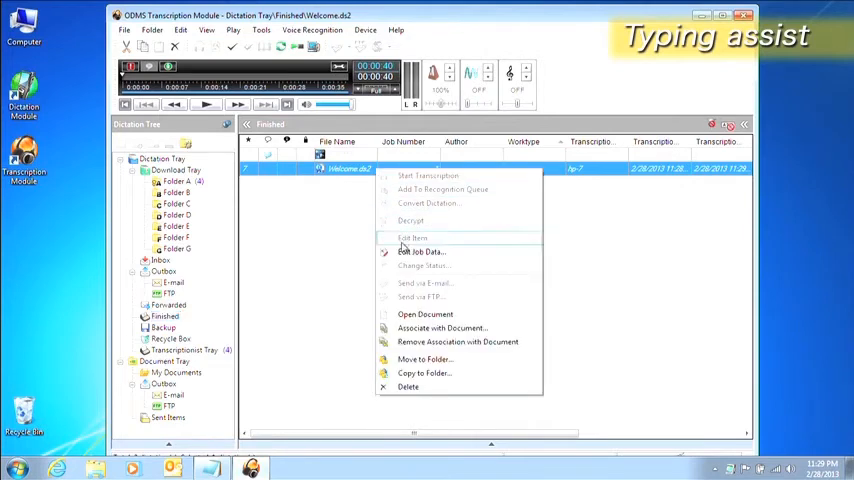
{"action": "left_click", "coordinate": [424, 314]}
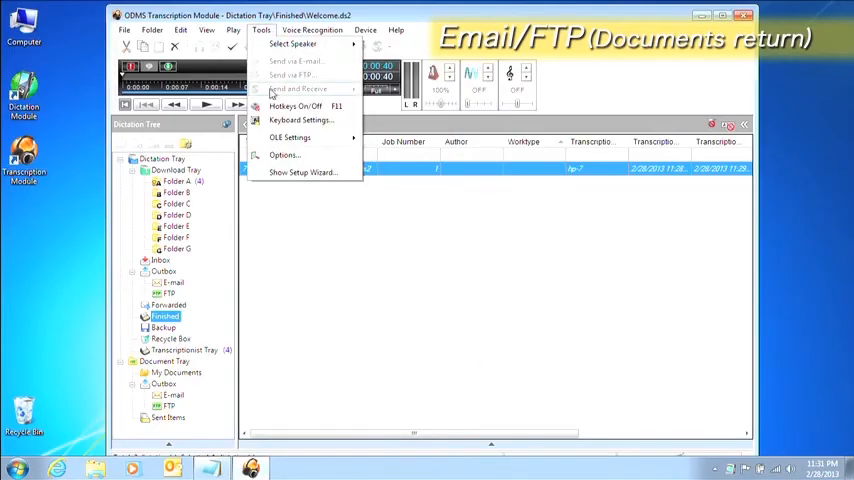
Step: Add a default e-mail profile using Microsoft Outlook in the E-mail/FTP options
{"action": "left_click", "coordinate": [284, 154]}
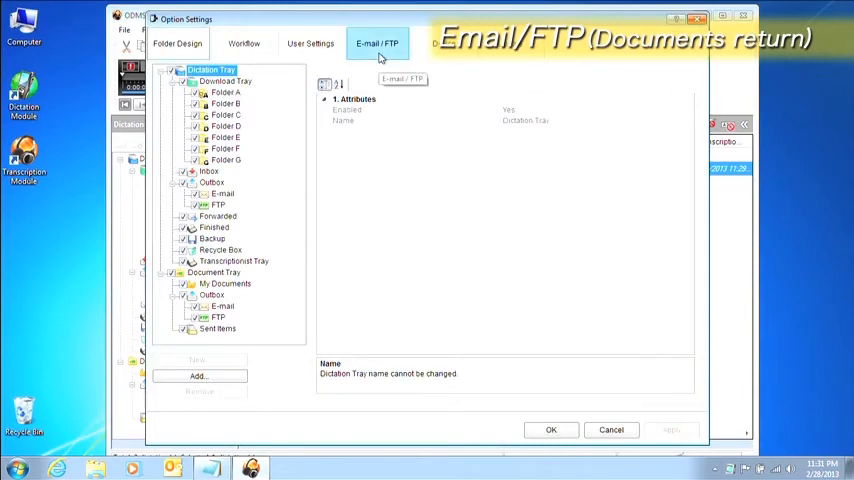
{"action": "left_click", "coordinate": [376, 44]}
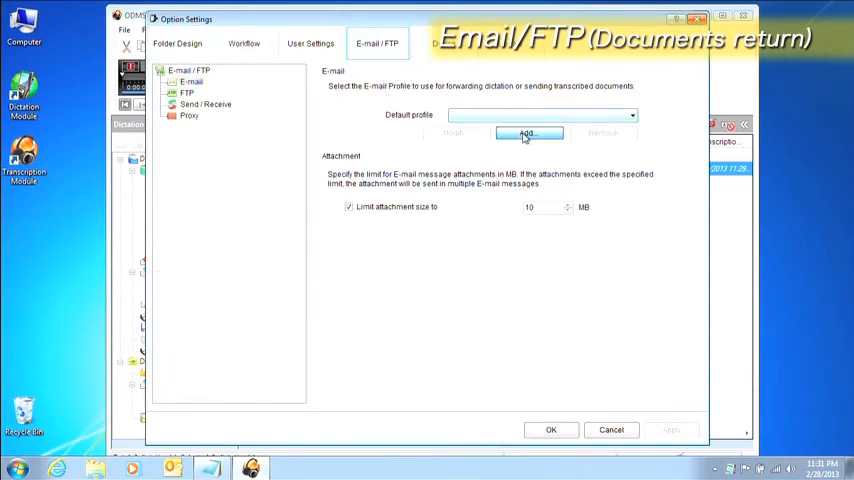
{"action": "left_click", "coordinate": [528, 132]}
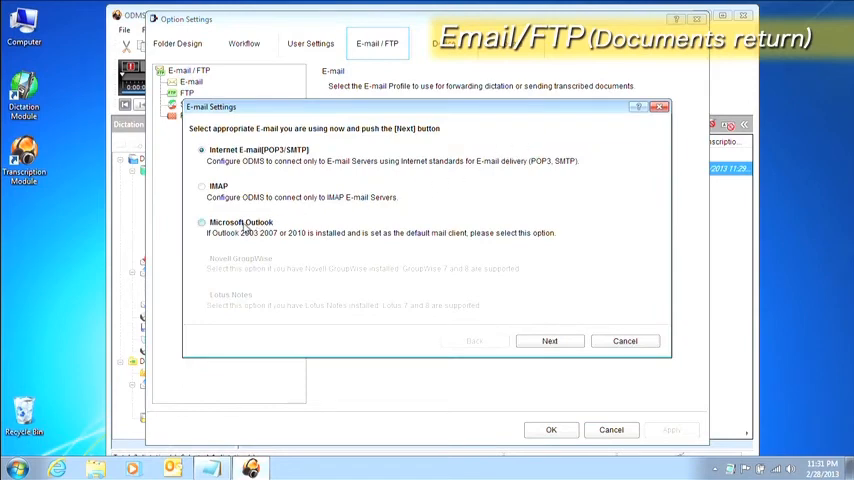
{"action": "left_click", "coordinate": [202, 222]}
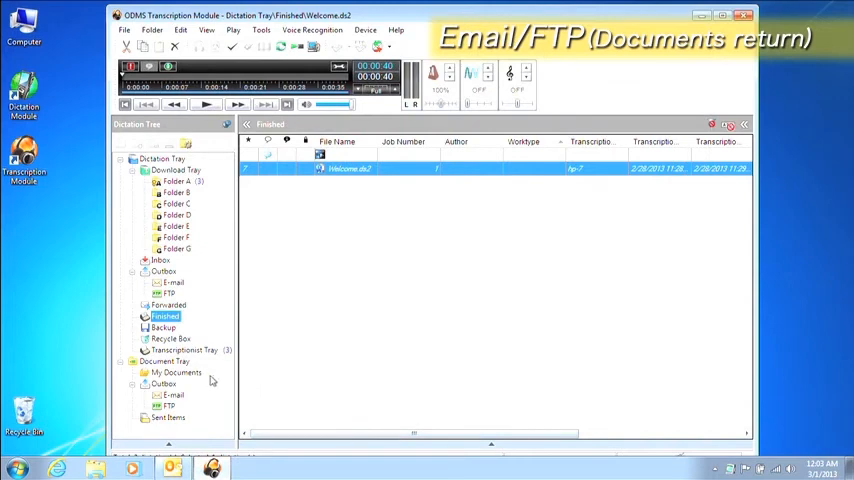
Step: Send welcome.txt from My Documents back to the author via Outlook e-mail
{"action": "left_click", "coordinate": [176, 372]}
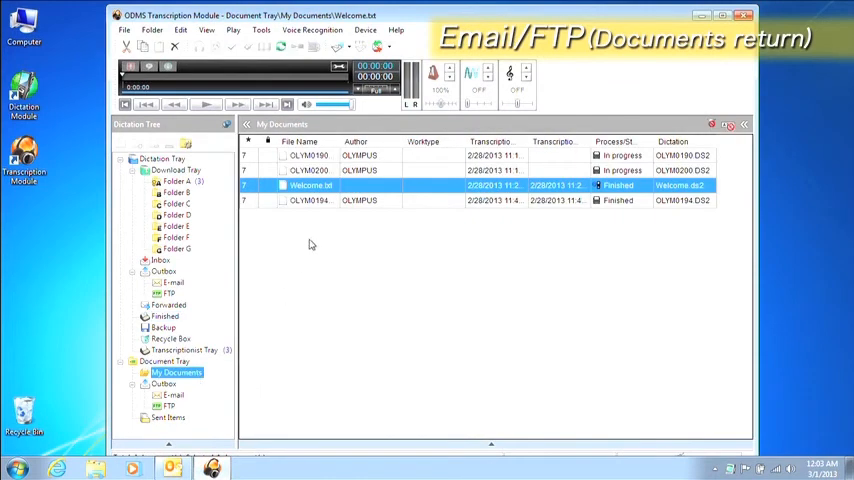
{"action": "right_click", "coordinate": [312, 184]}
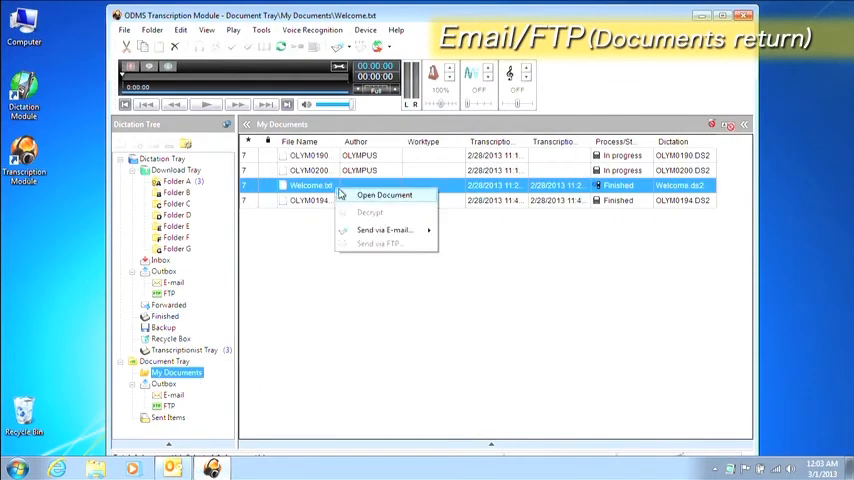
{"action": "mouse_move", "coordinate": [384, 230]}
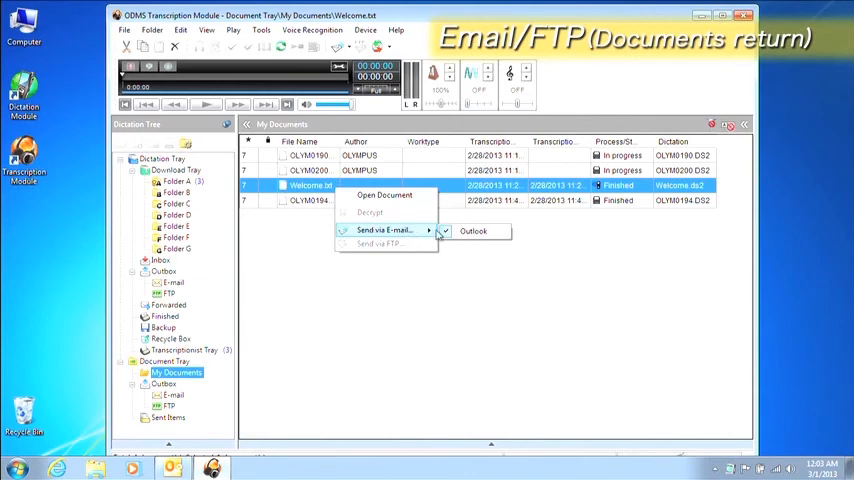
{"action": "left_click", "coordinate": [472, 232]}
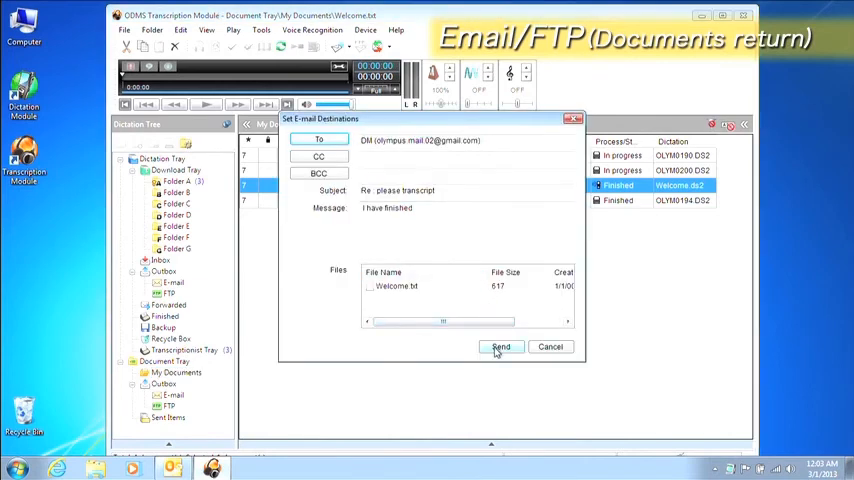
{"action": "left_click", "coordinate": [500, 346]}
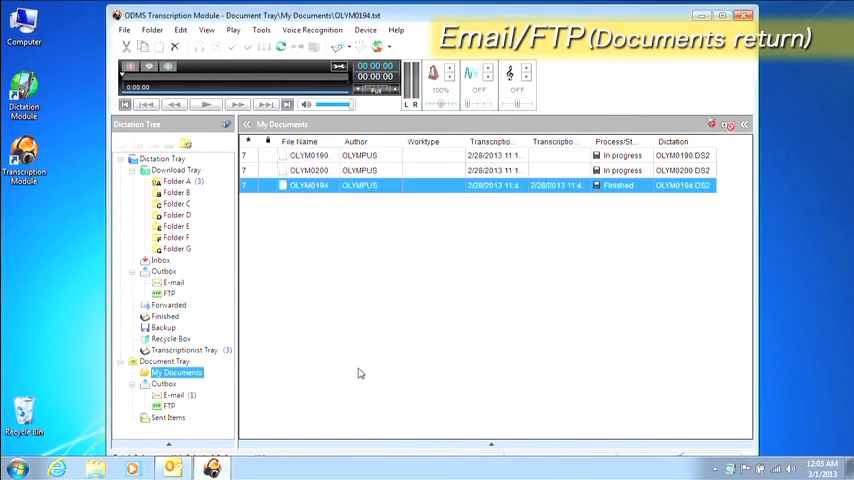